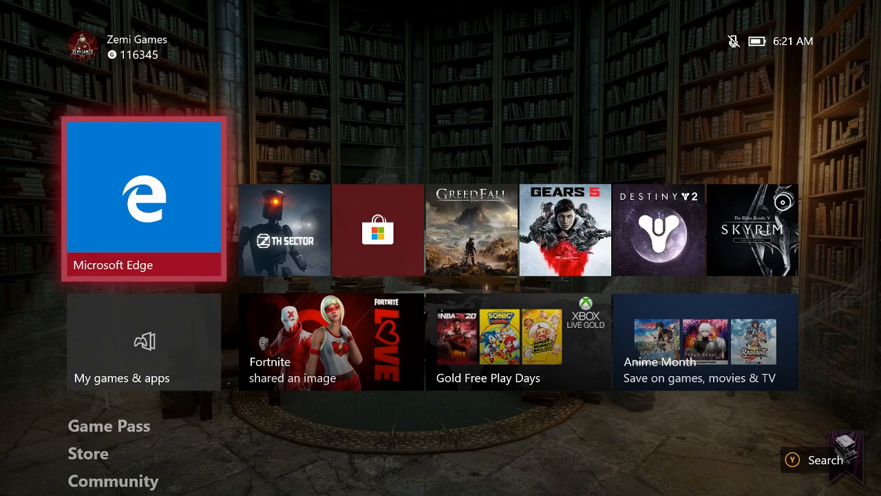
Step: Bring up the guide and move across its tabs to the System (gear) section
key("Xbox")
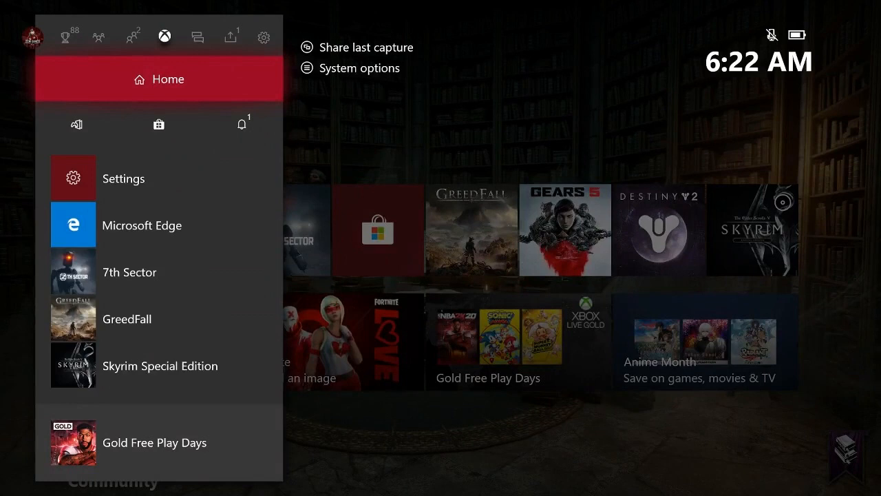
left_click(199, 35)
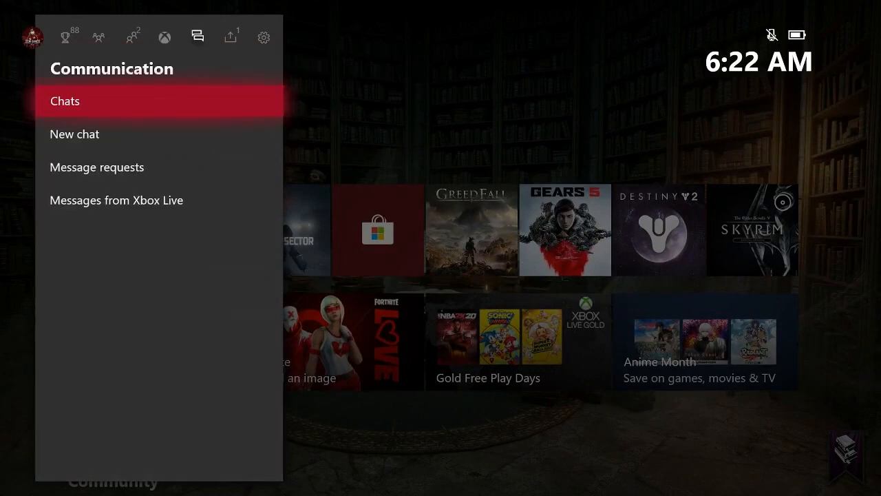
left_click(264, 35)
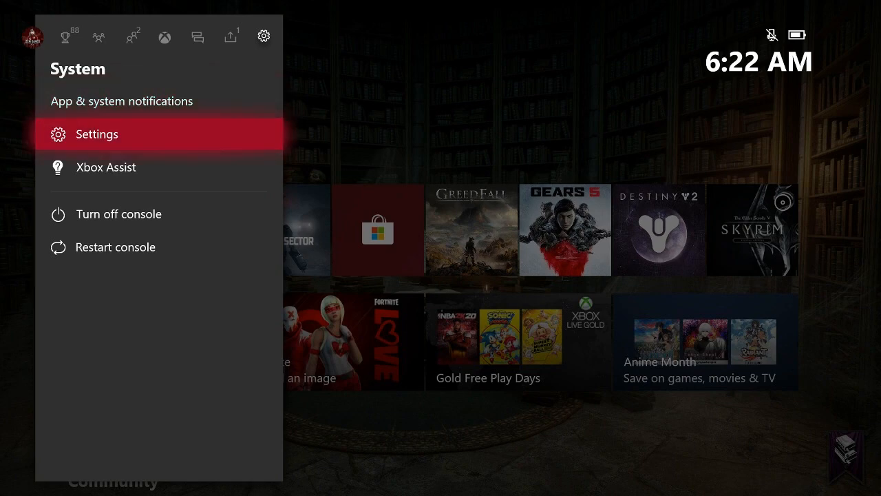
Step: Reach the Xbox Game Pass Ultimate page through Settings, Account and Subscriptions
left_click(97, 133)
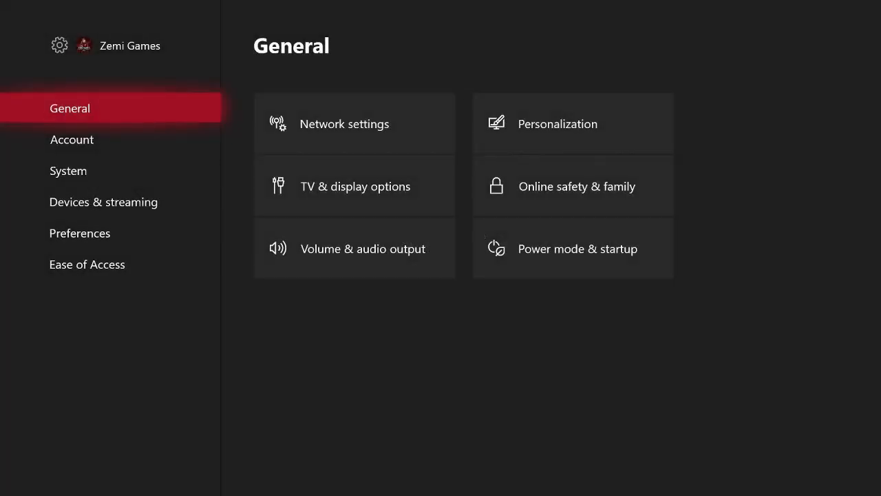
left_click(71, 139)
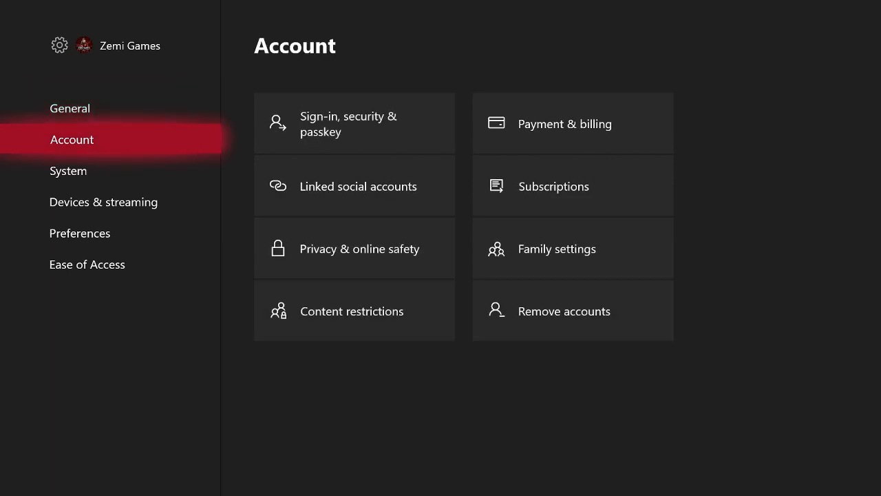
mouse_move(573, 186)
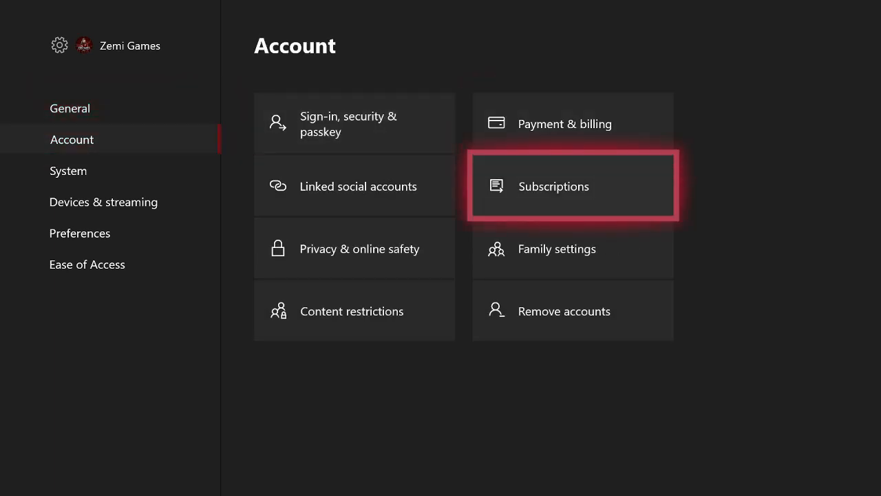
left_click(573, 186)
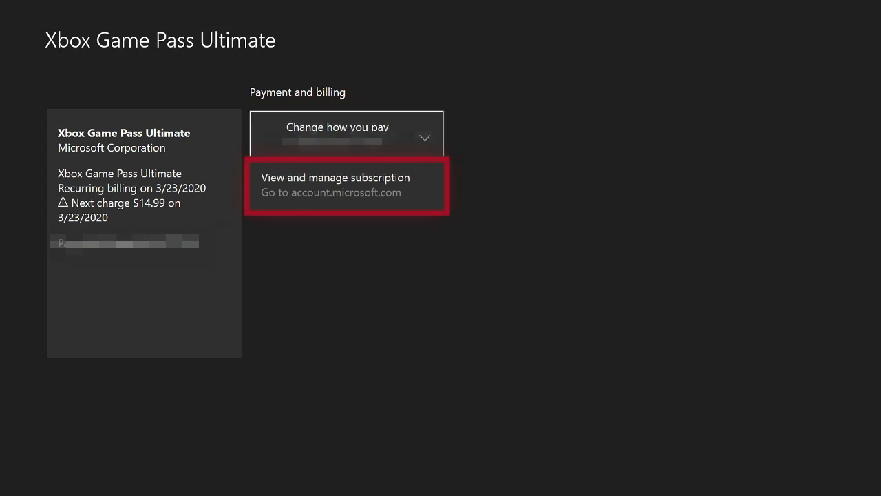
Step: Go to account.microsoft.com and reach the Game Pass Ultimate billing page via Manage
left_click(336, 176)
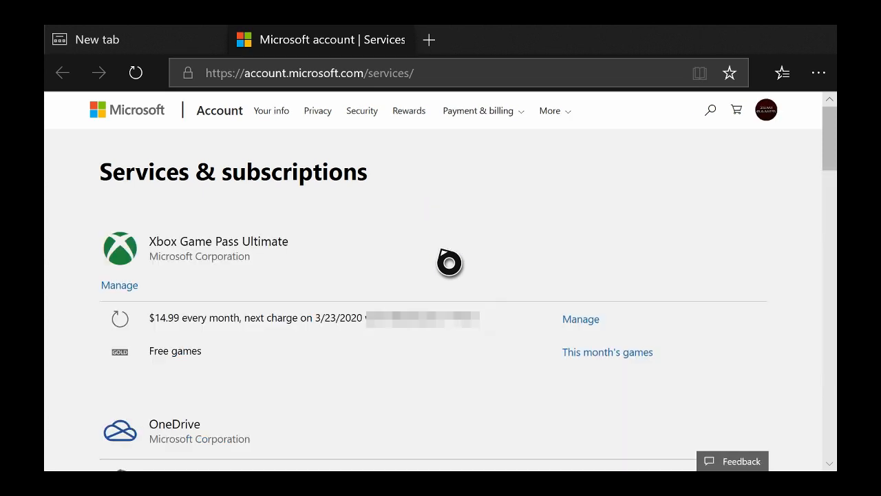
mouse_move(765, 111)
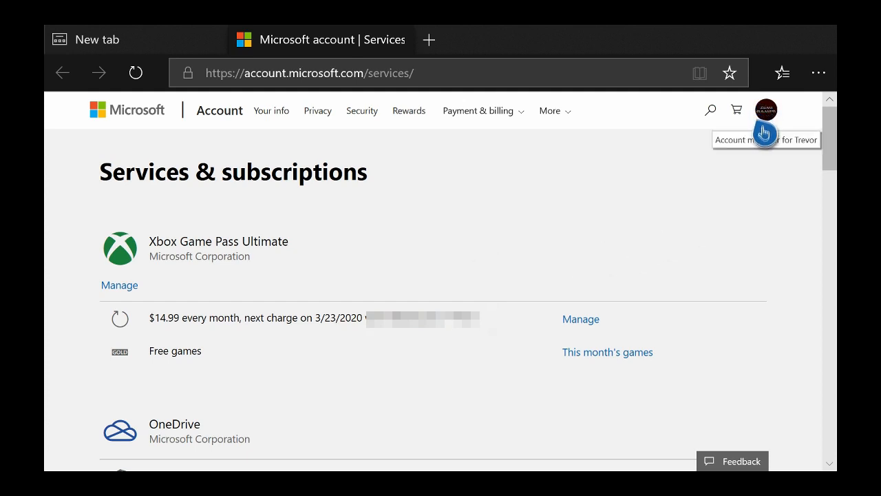
left_click(765, 110)
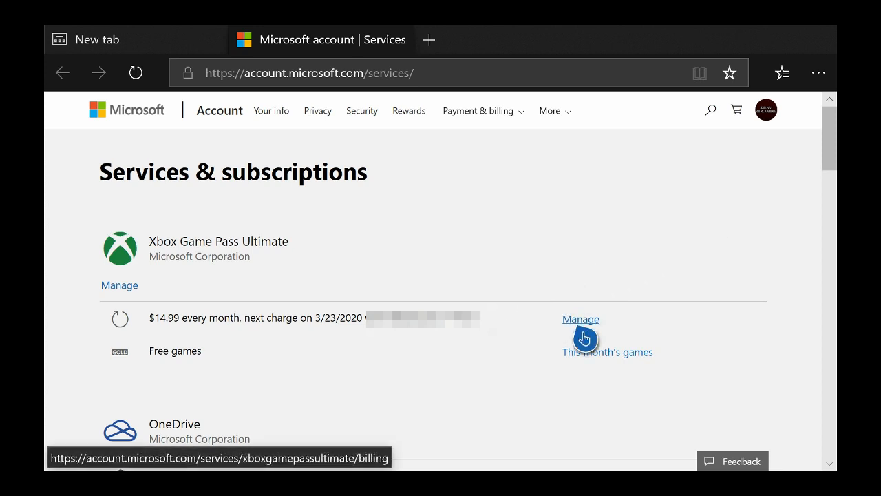
left_click(581, 320)
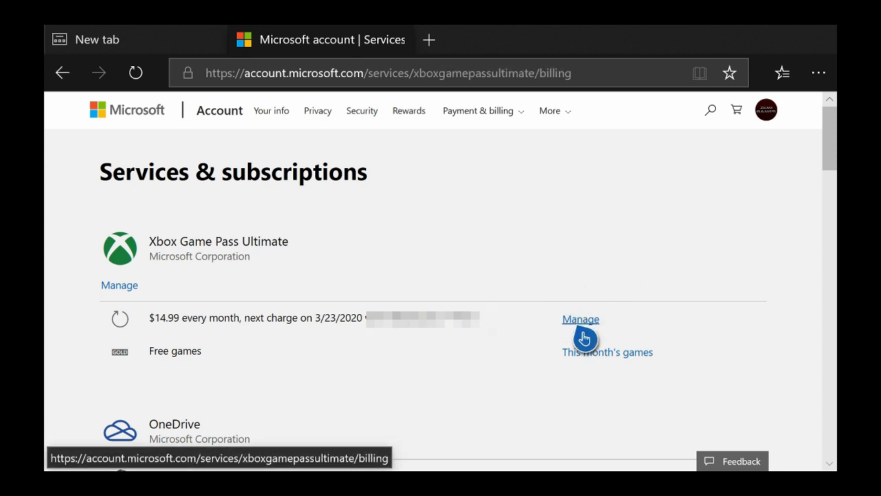
left_click(581, 319)
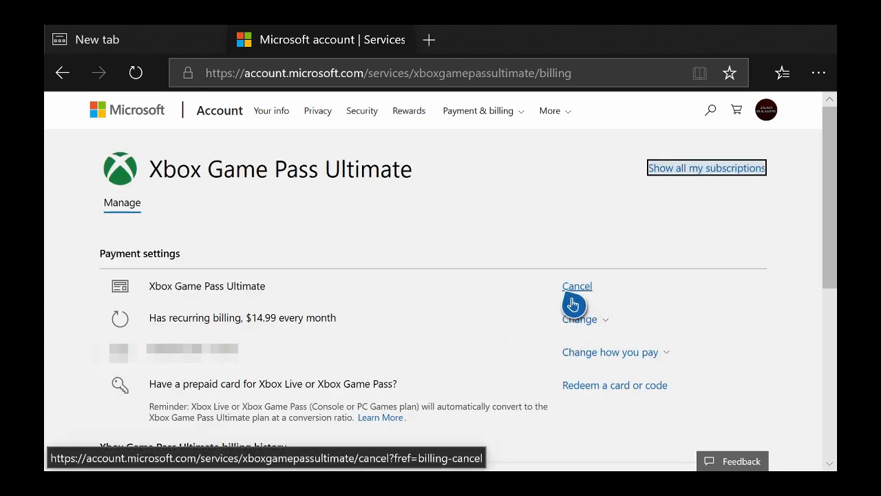
Step: Cancel under Payment settings so the Are you sure? warning about March 23, 2020 appears
left_click(576, 285)
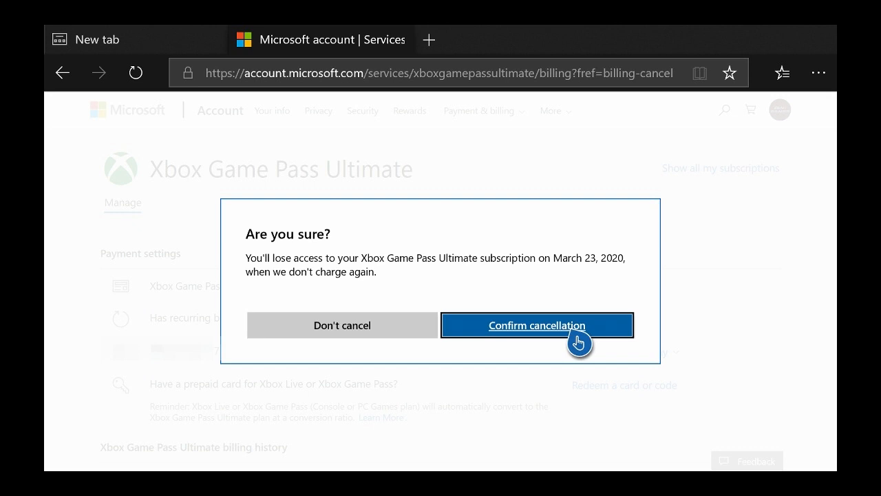
Step: Confirm the cancellation, then reach the same cancel prompt from Services & subscriptions on PC
left_click(537, 325)
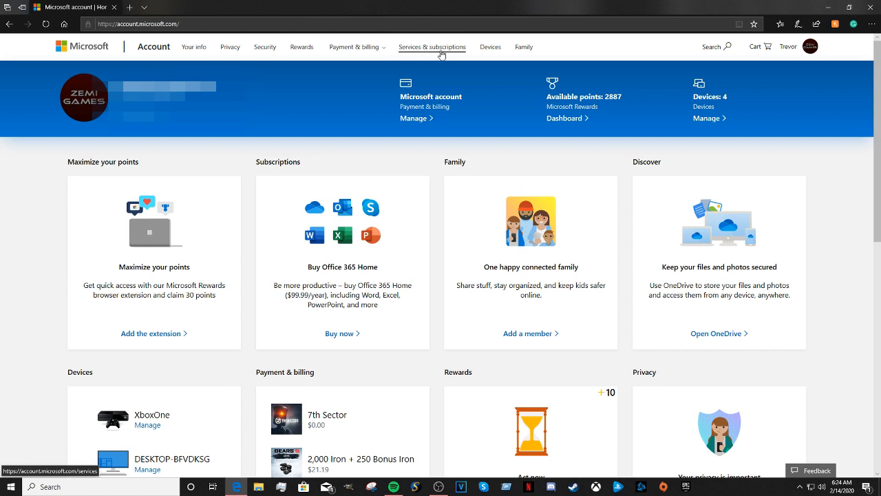
left_click(432, 46)
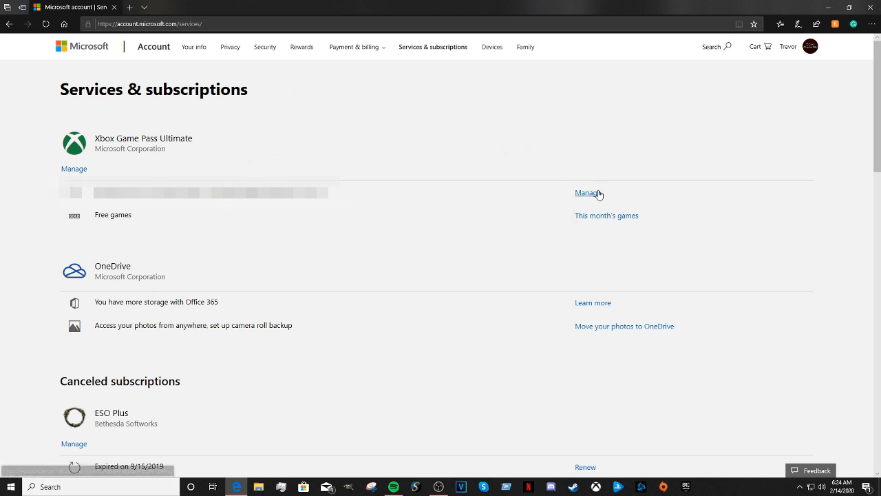
mouse_move(588, 192)
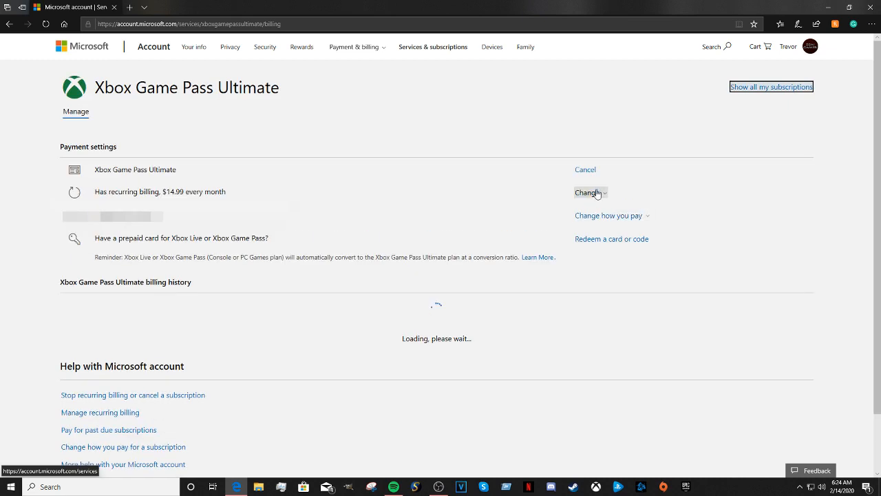
left_click(584, 169)
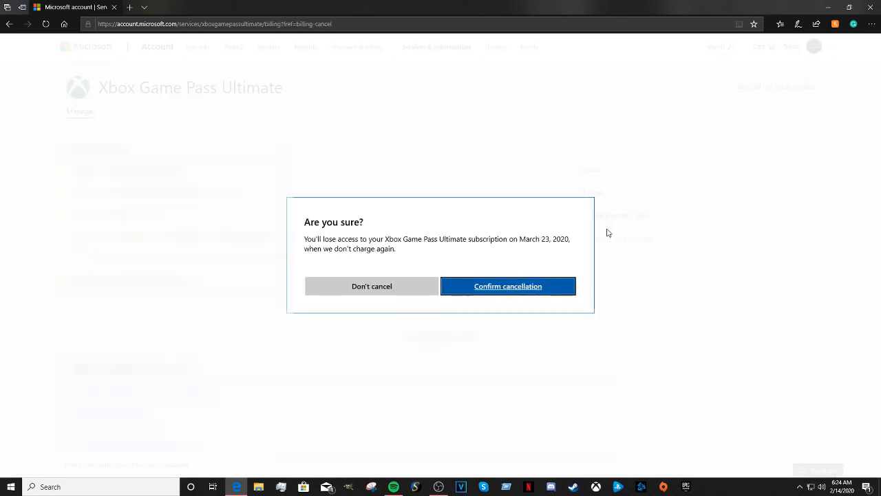